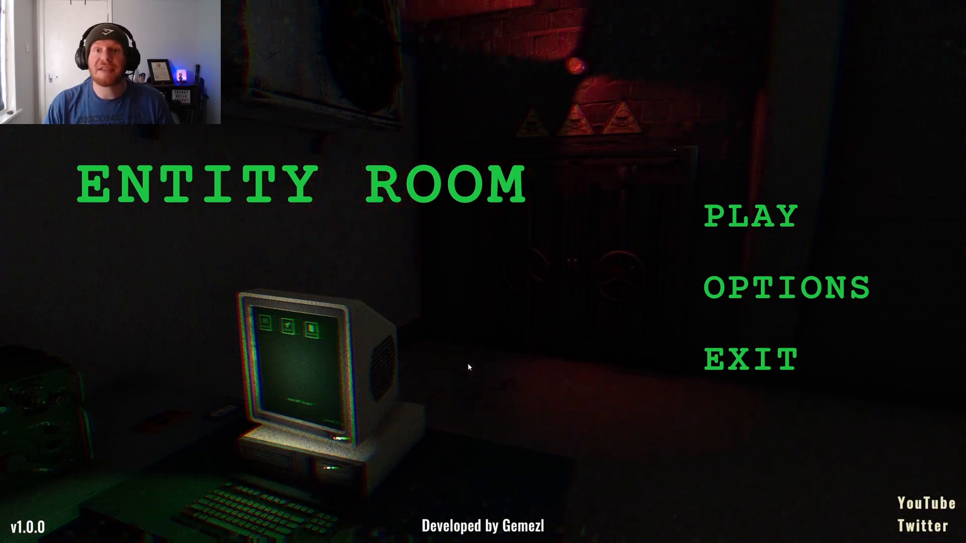
Start a new game from the PLAY button on the main menu
click(748, 217)
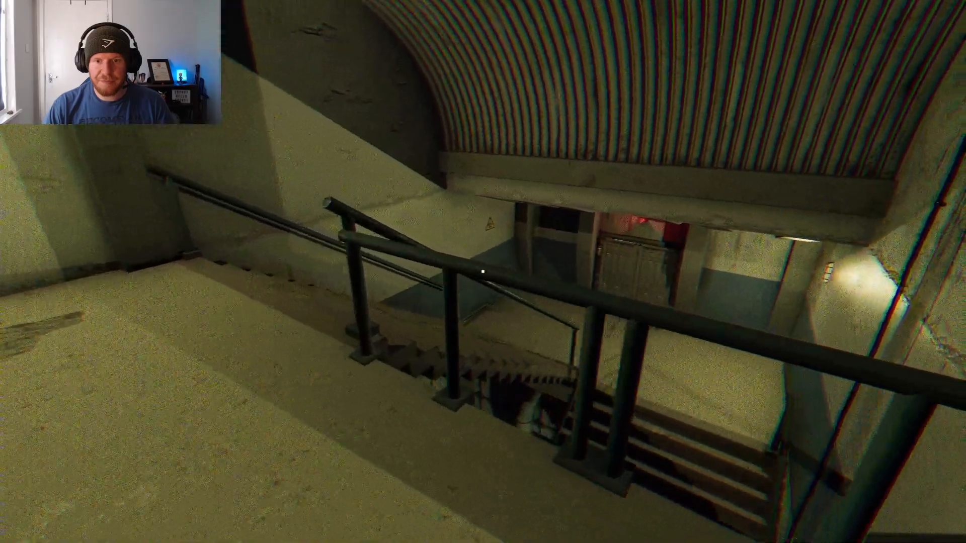
mouse_move(483, 271)
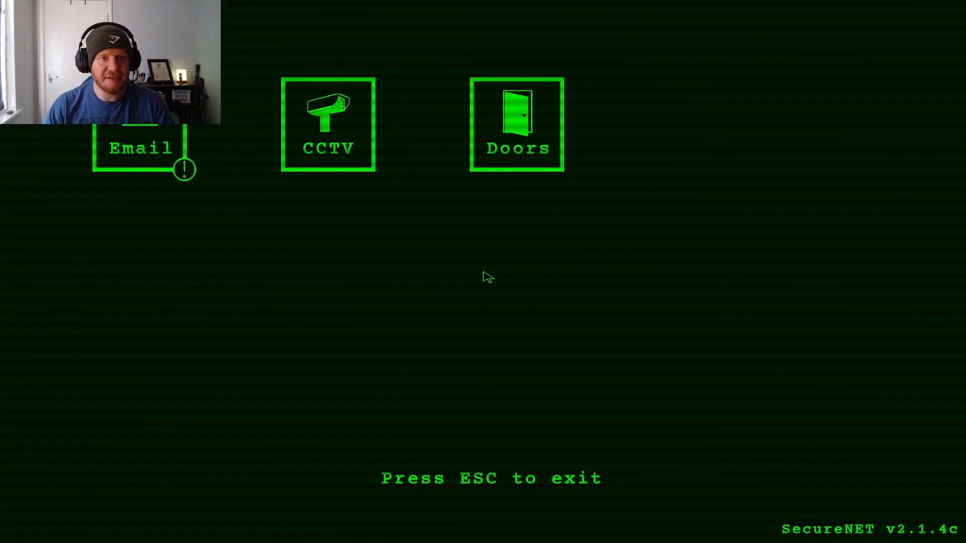
Read Matt's Onboarding email, then ERF's Entity 014 description email
click(141, 148)
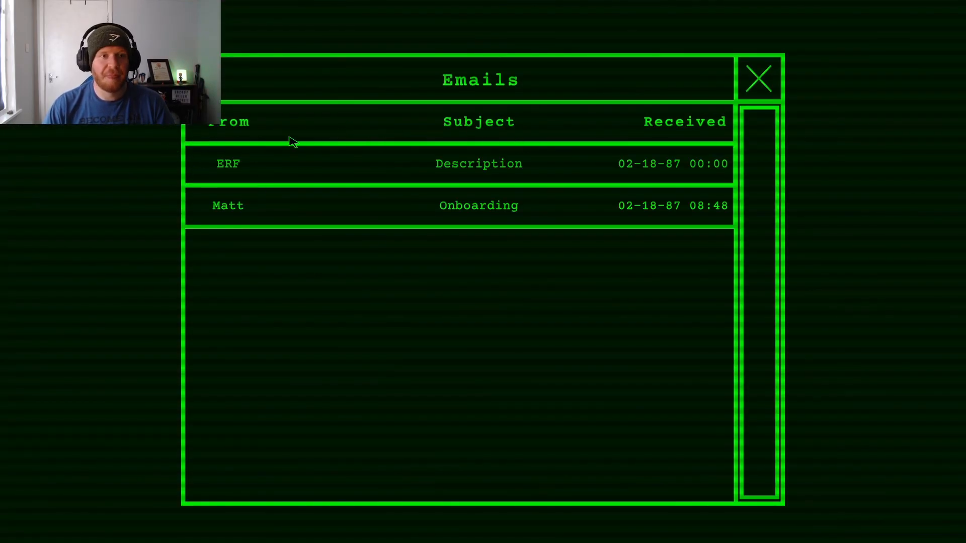
click(479, 205)
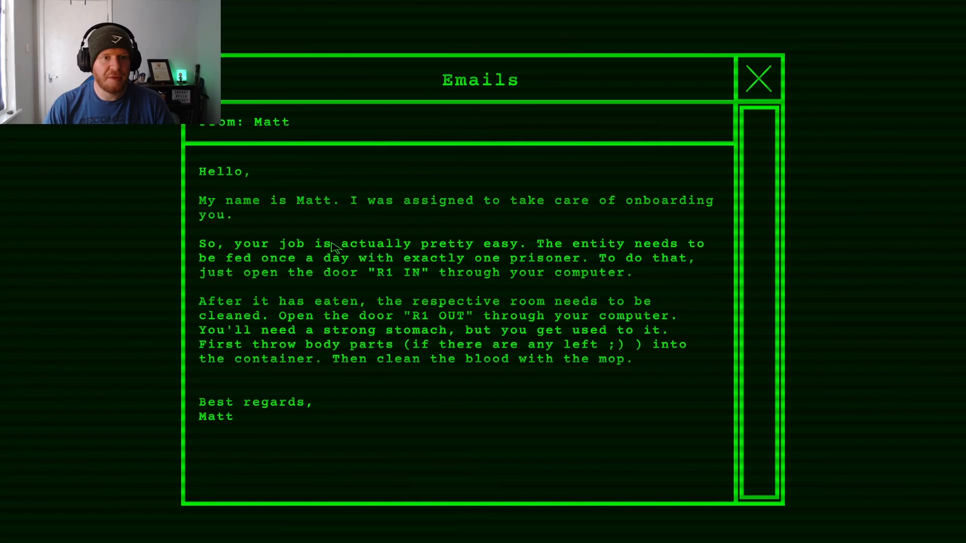
mouse_move(348, 237)
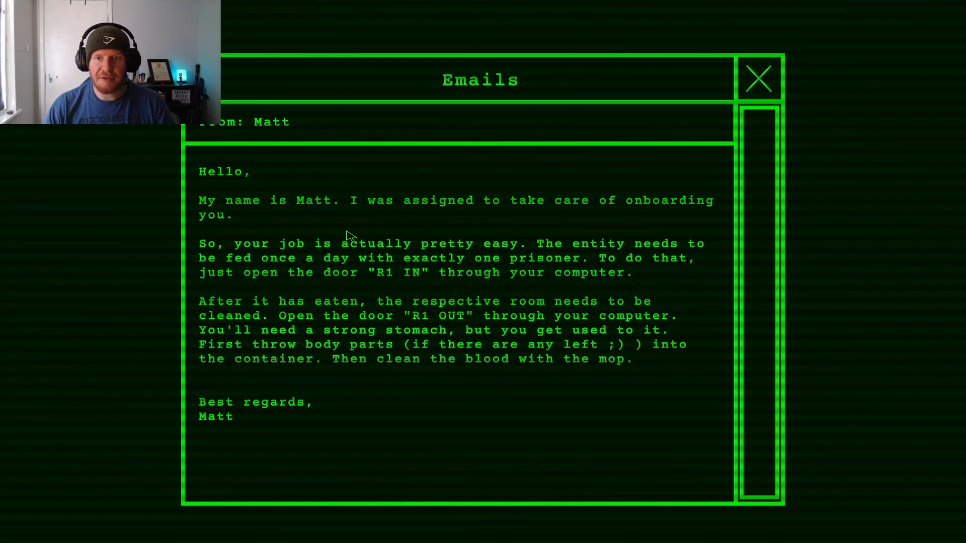
mouse_move(349, 236)
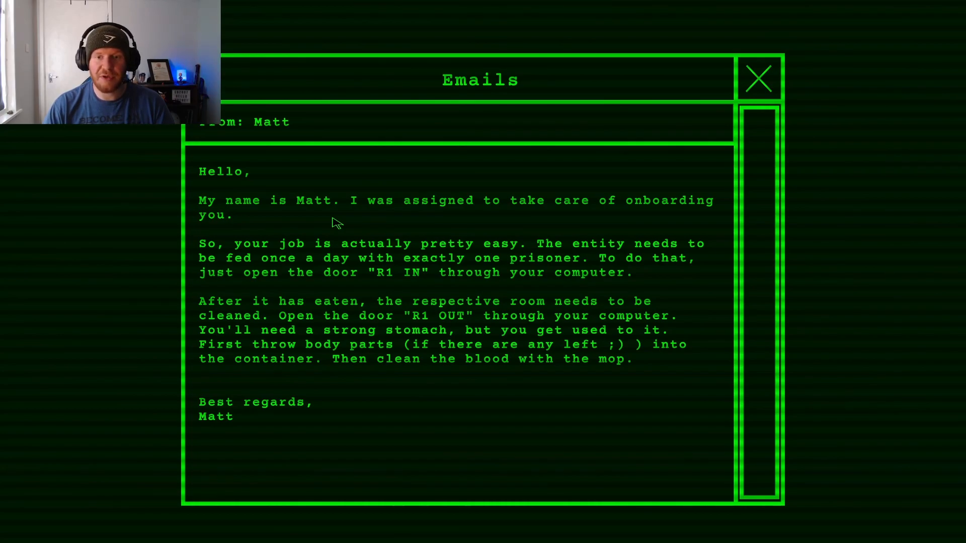
mouse_move(357, 224)
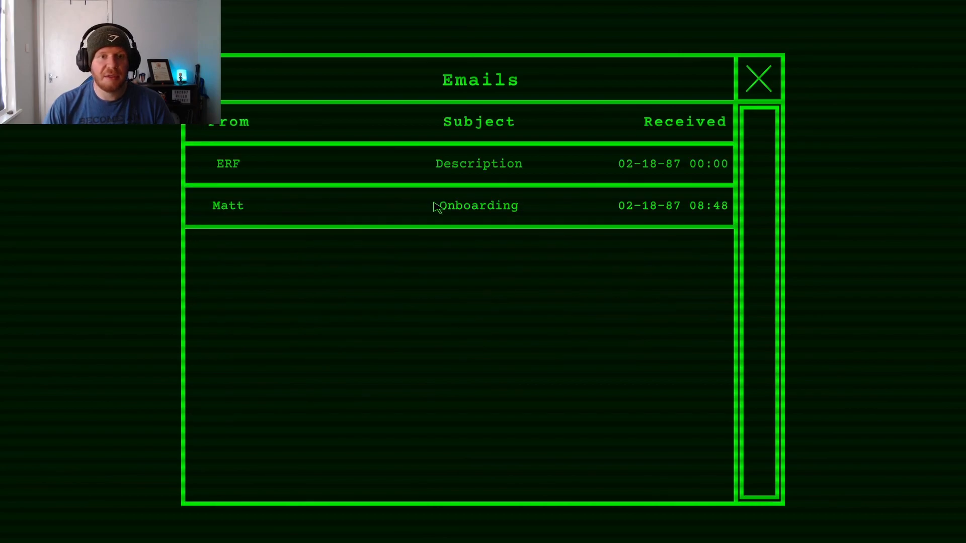
click(478, 163)
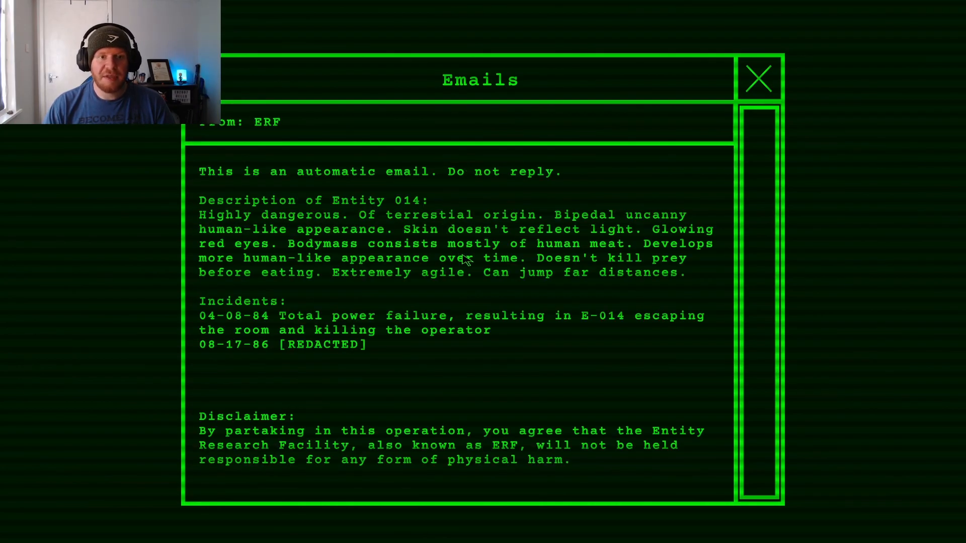
mouse_move(389, 301)
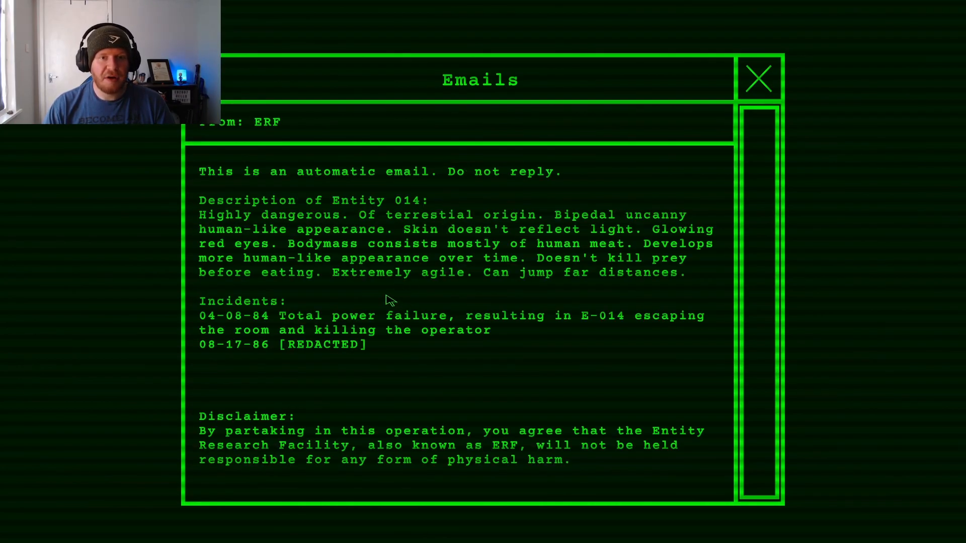
mouse_move(419, 296)
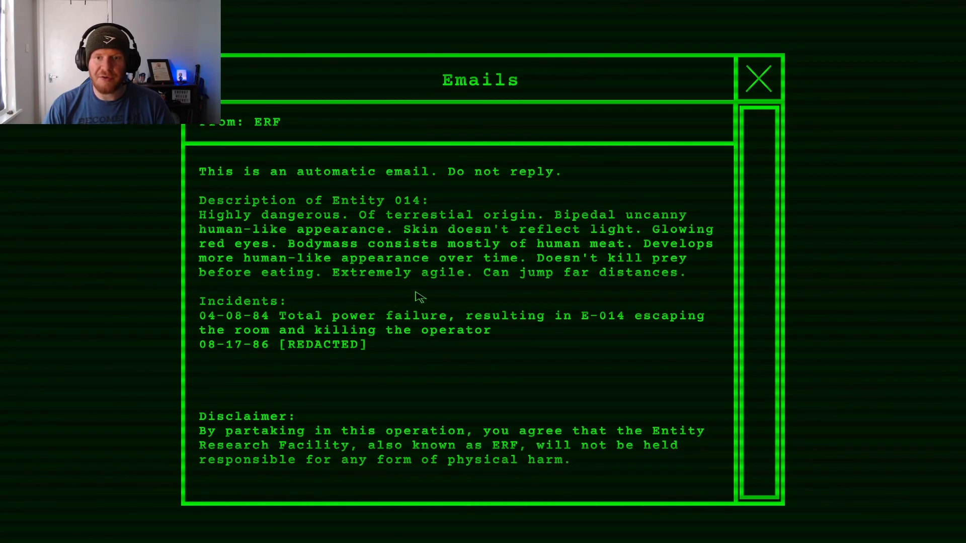
mouse_move(424, 313)
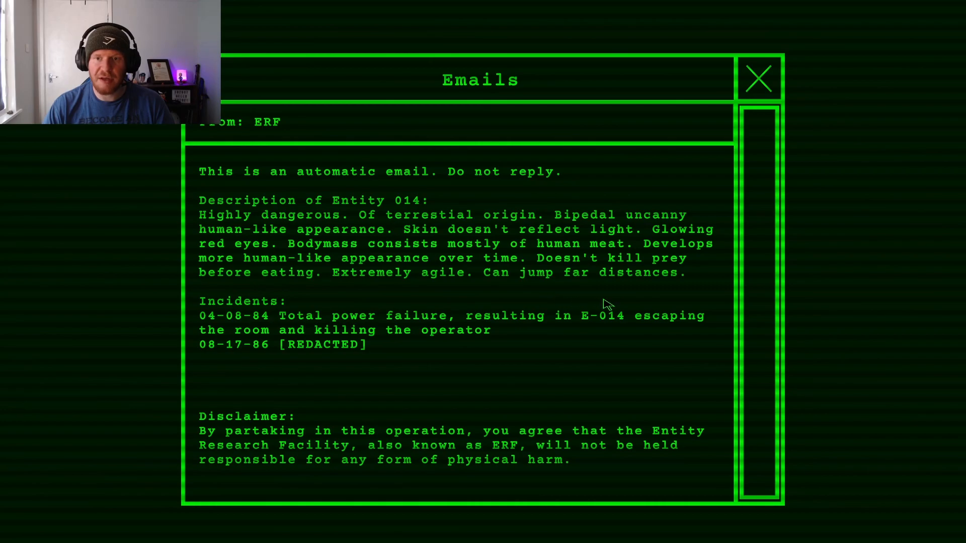
mouse_move(431, 302)
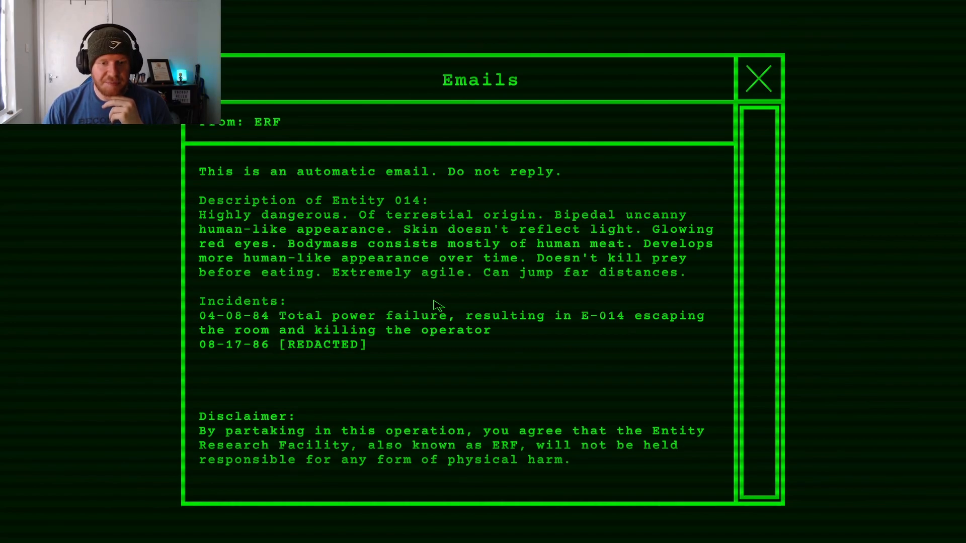
View the Room3 camera in night vision, then close the camera feeds
click(758, 79)
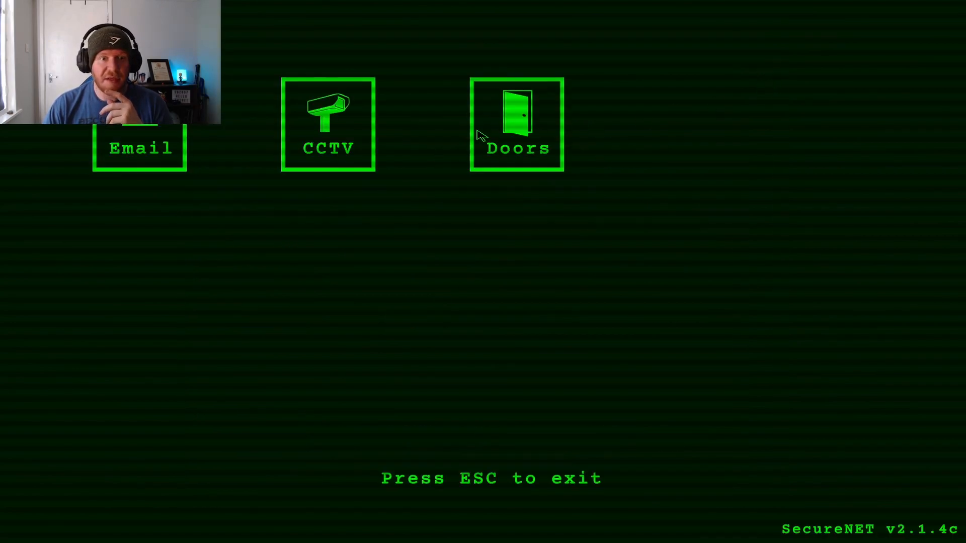
click(328, 125)
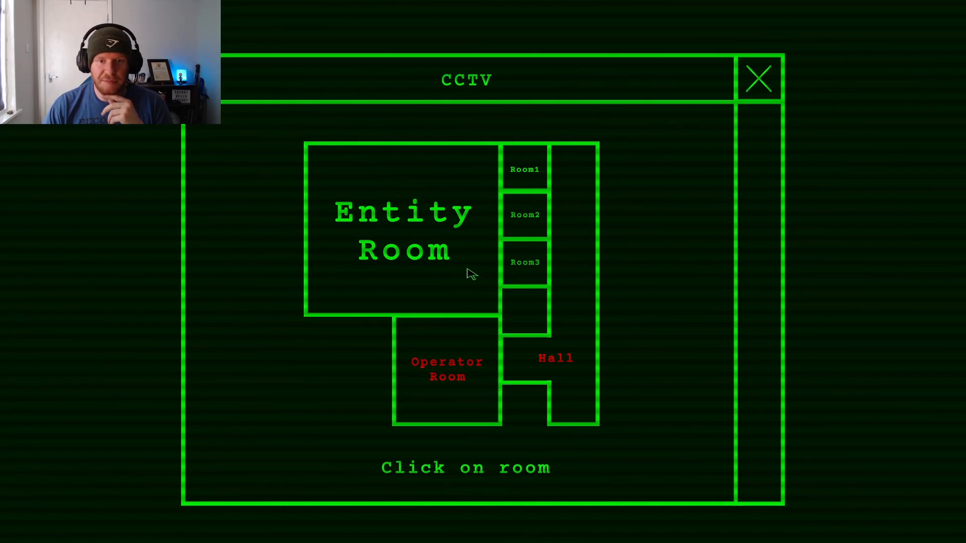
click(524, 262)
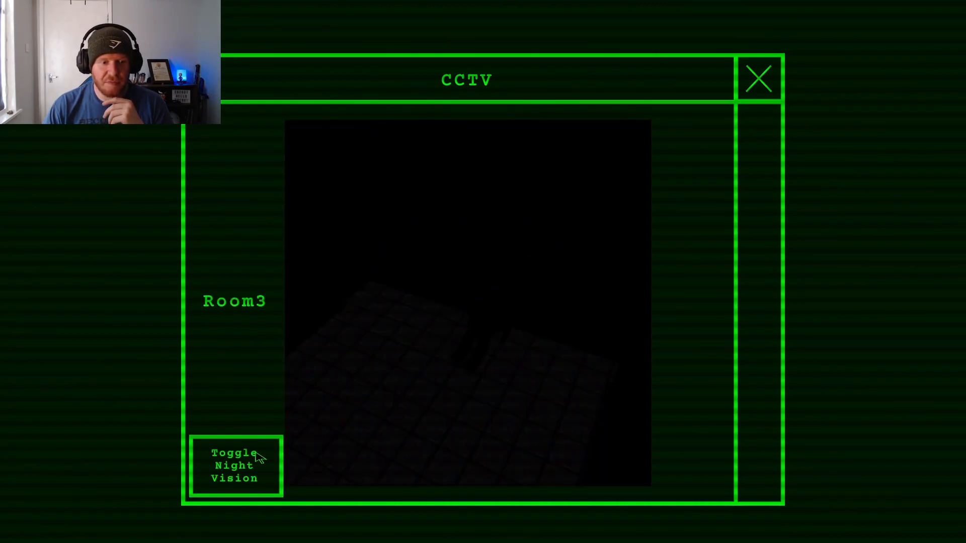
click(234, 465)
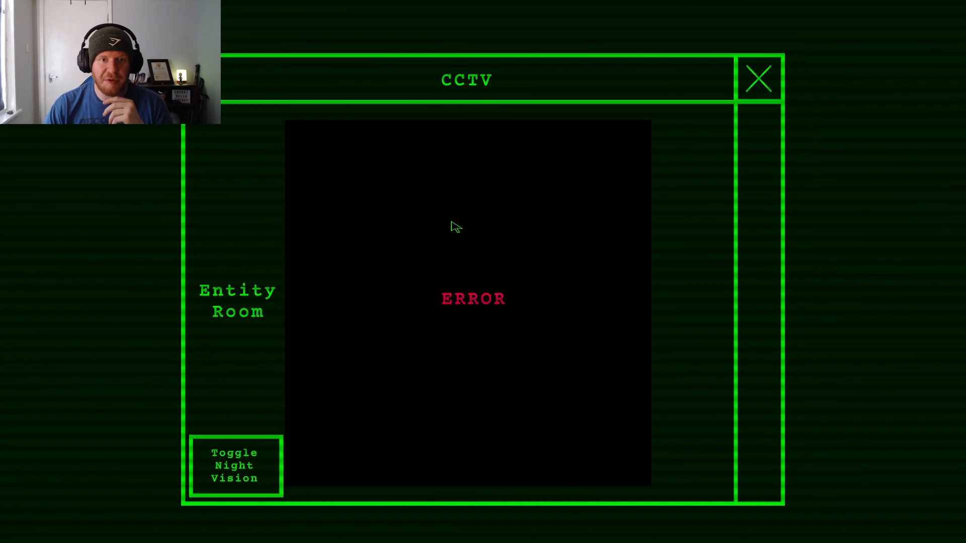
mouse_move(775, 78)
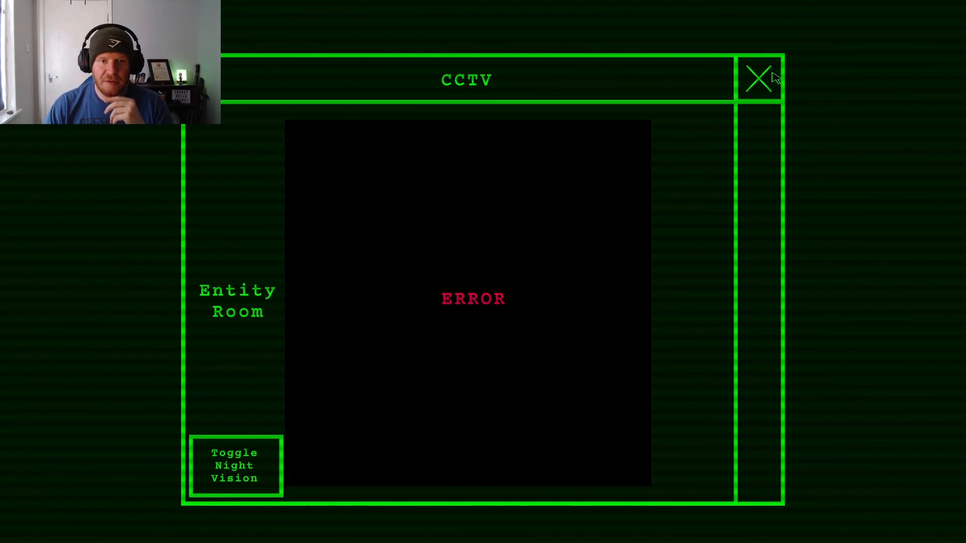
click(759, 79)
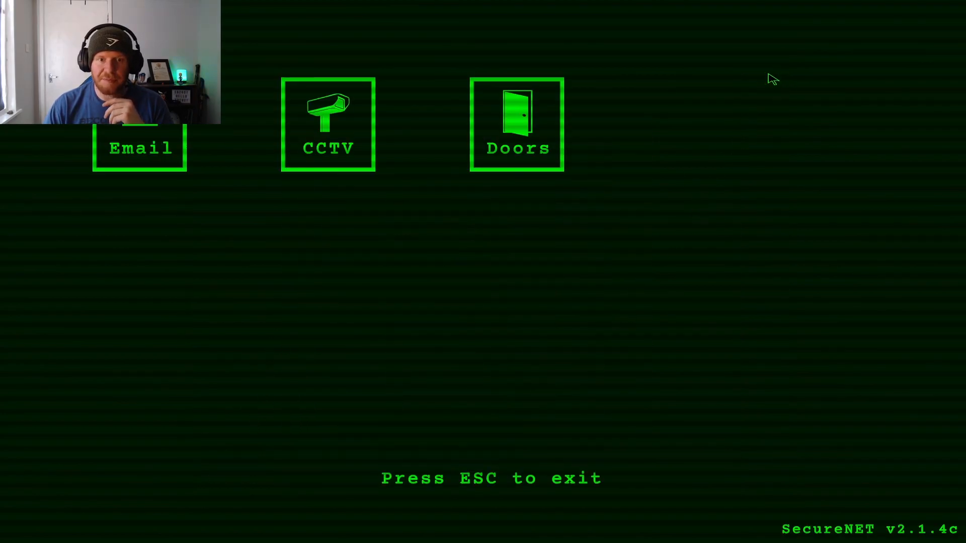
click(516, 124)
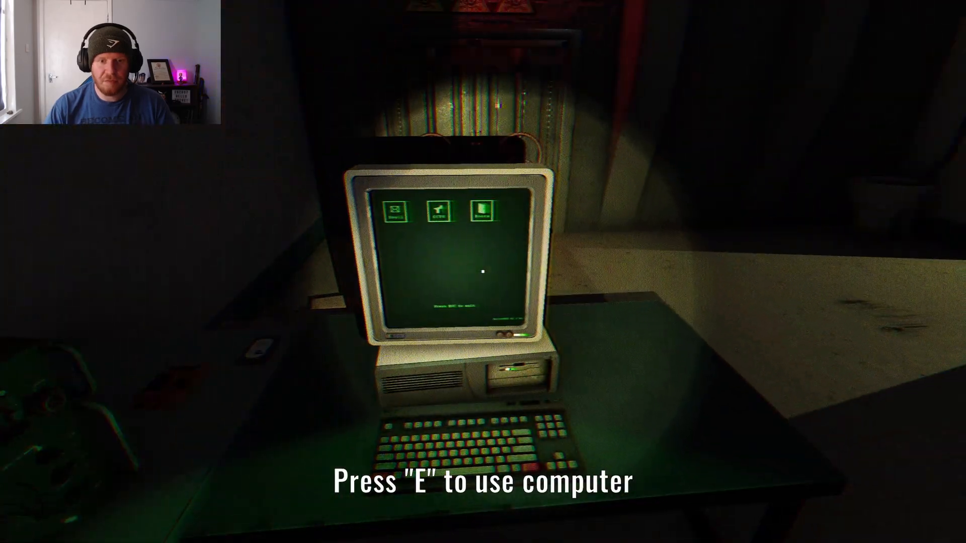
Return to the terminal and open Room 1's OUT door via door controls
key(e)
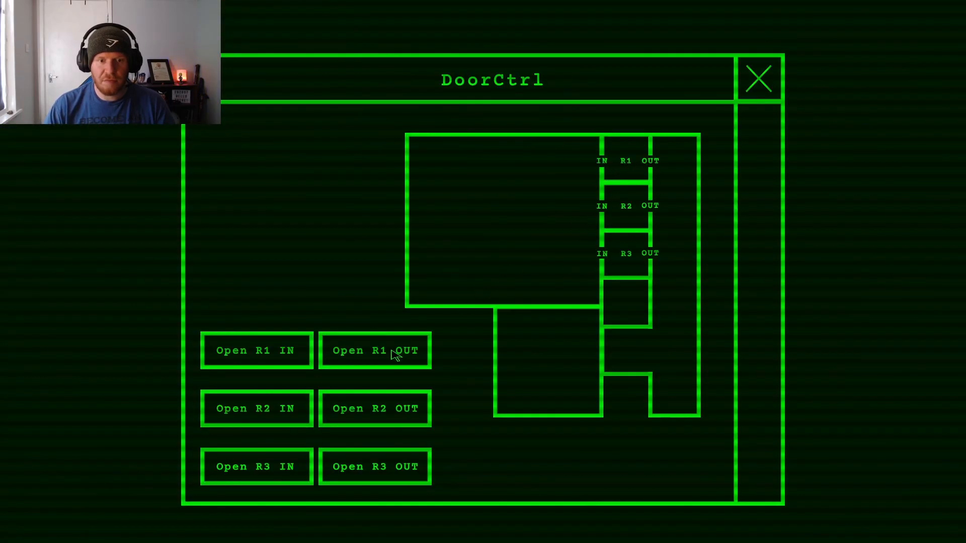
click(374, 350)
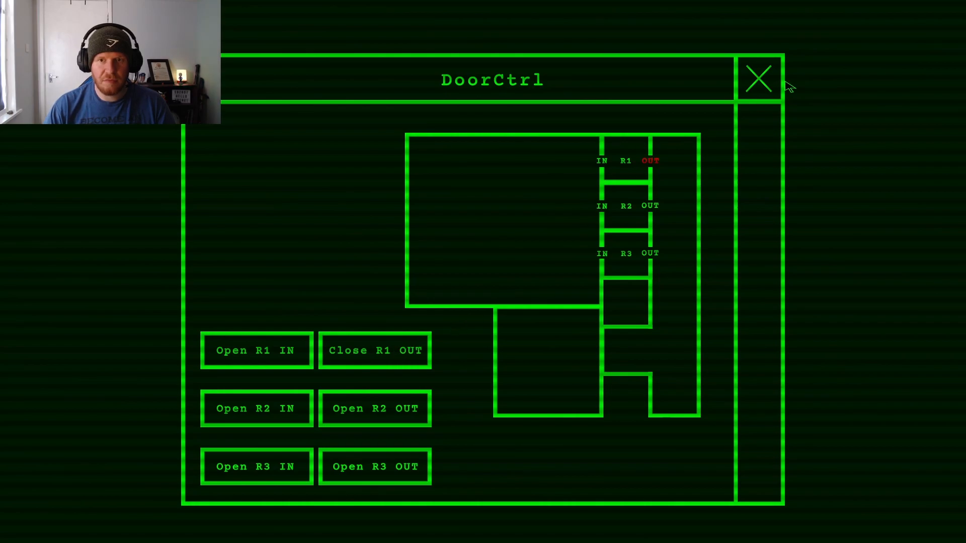
click(758, 79)
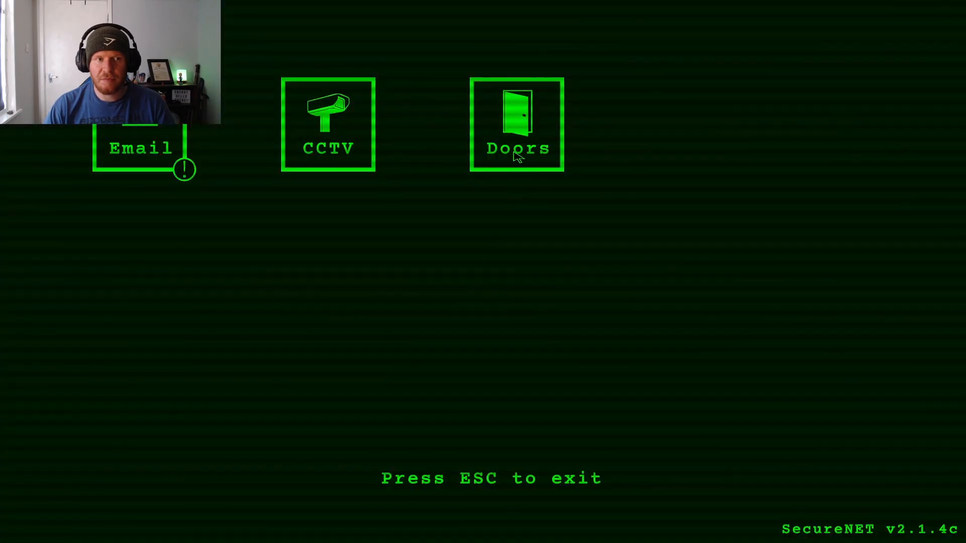
Check the inbox and door controls, then read Matt's Good job email
click(141, 148)
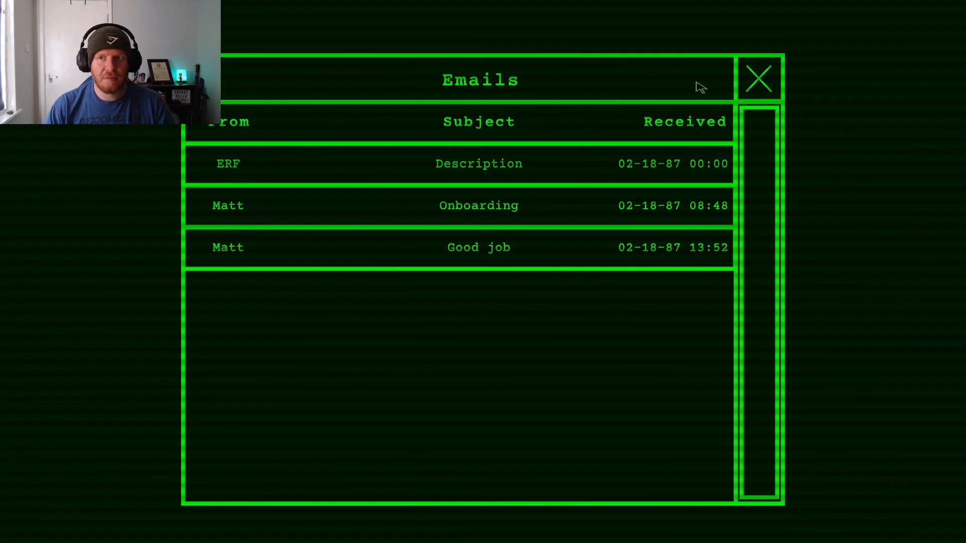
click(759, 79)
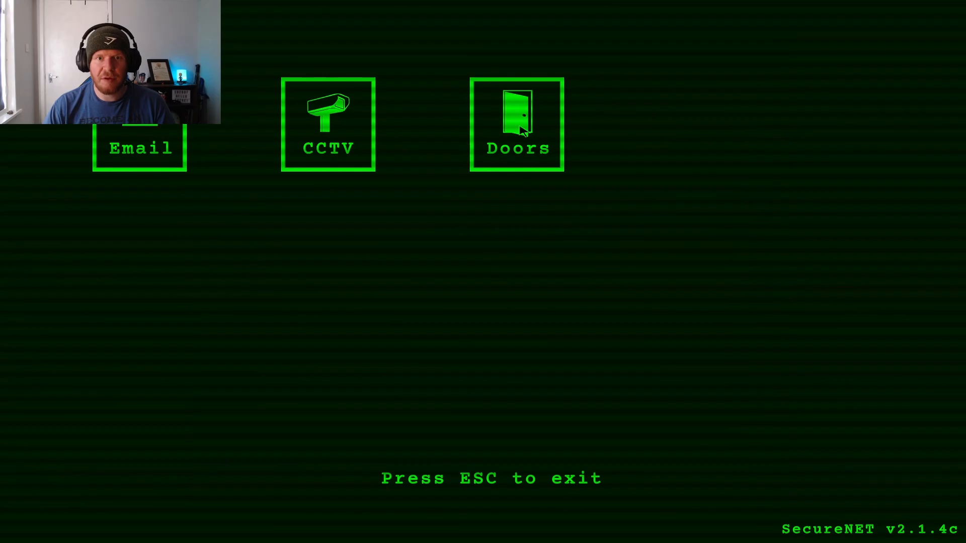
click(516, 123)
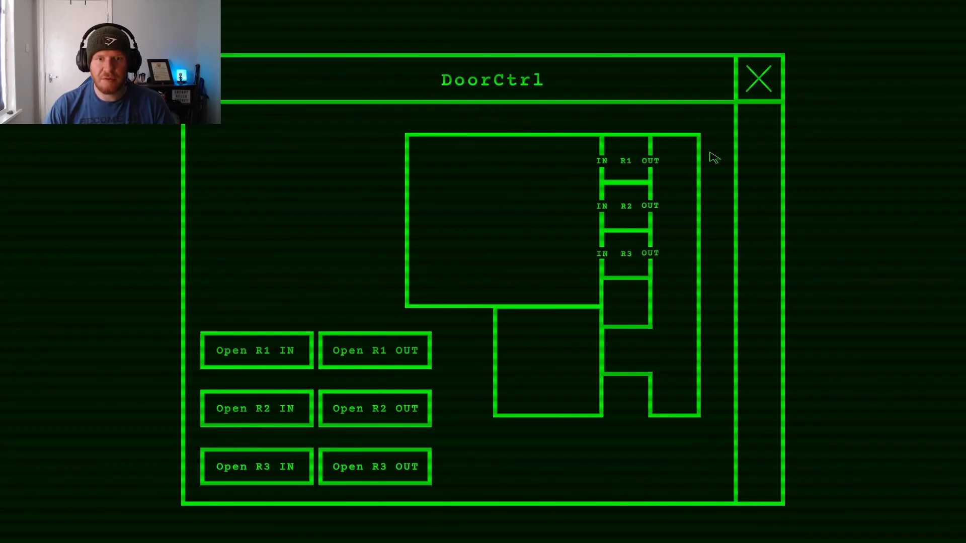
mouse_move(669, 181)
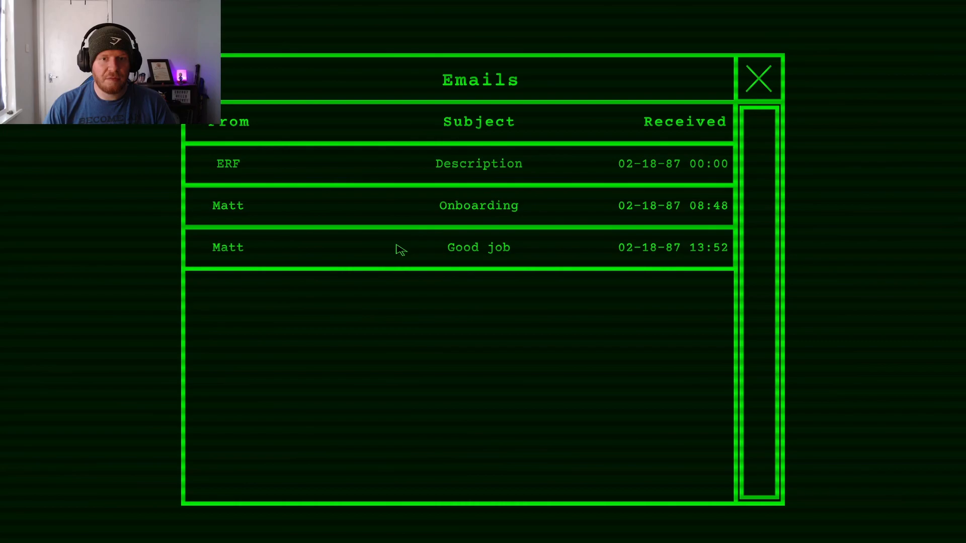
click(478, 247)
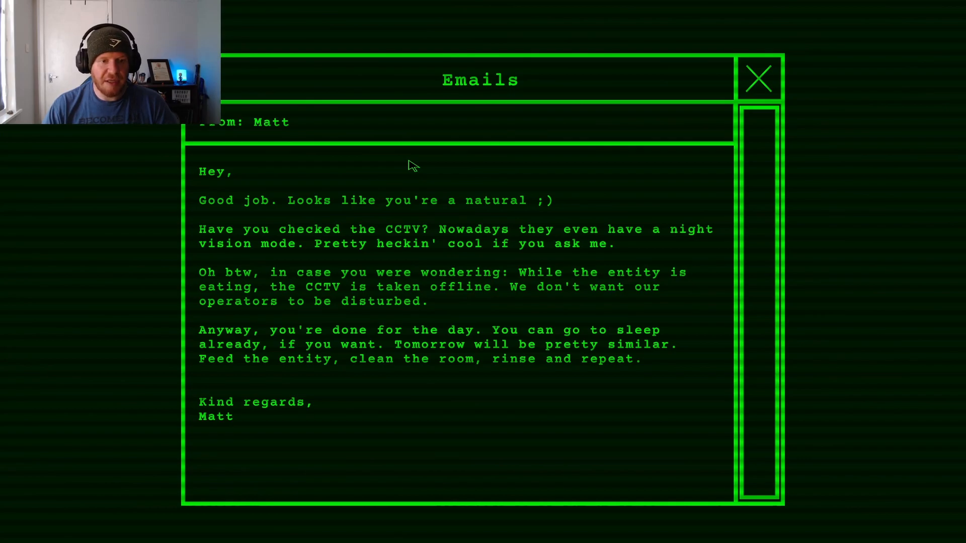
mouse_move(511, 159)
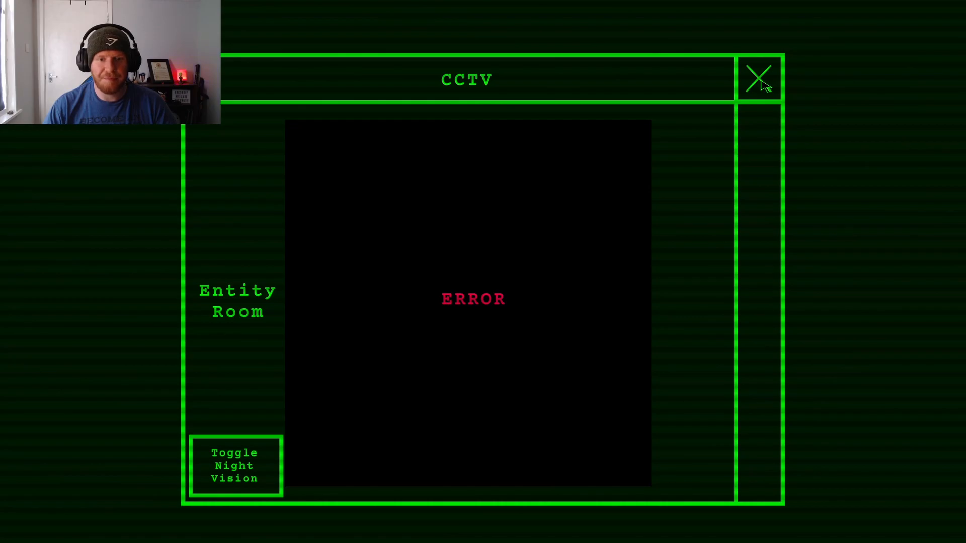
Close the Entity Room camera feed showing ERROR
click(760, 79)
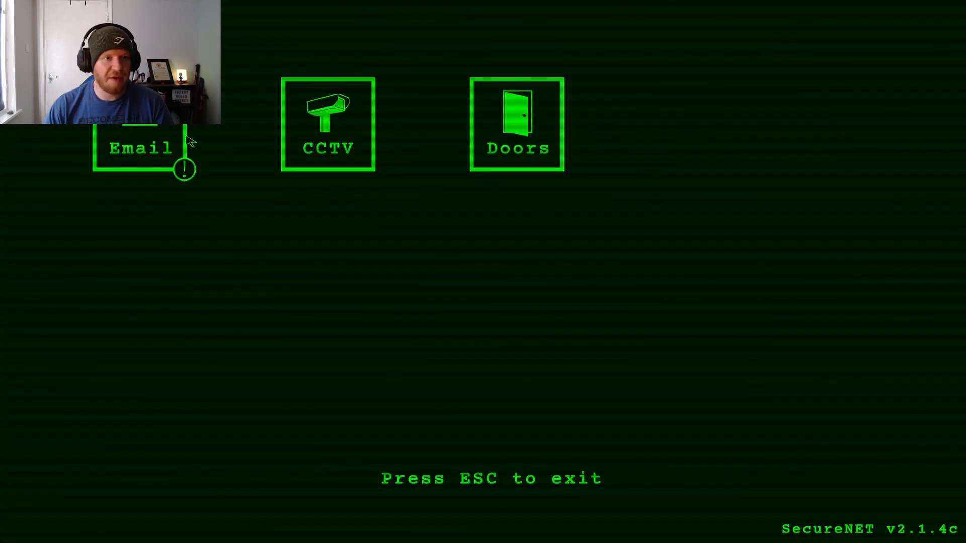
Read the power-failure email, view Room2's prisoner on camera, and open door controls
click(140, 148)
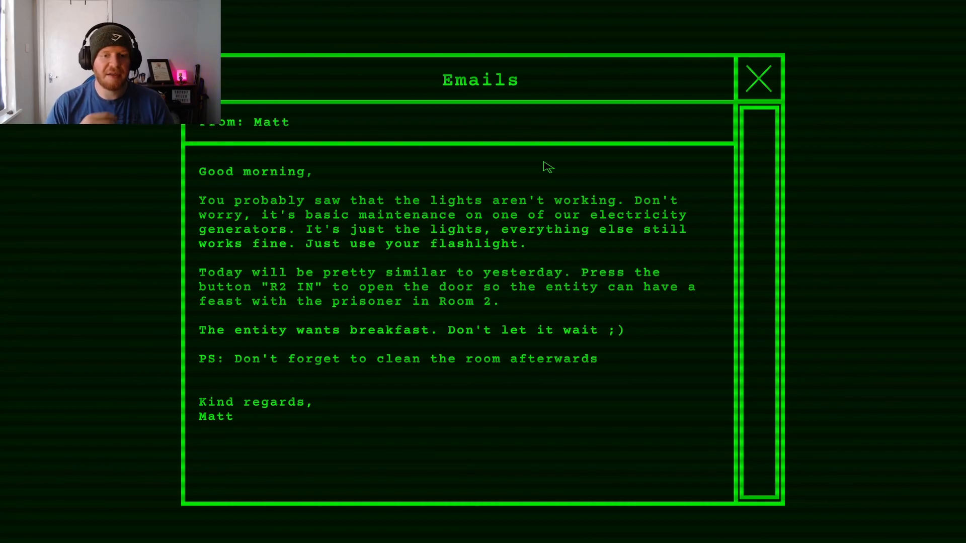
mouse_move(779, 81)
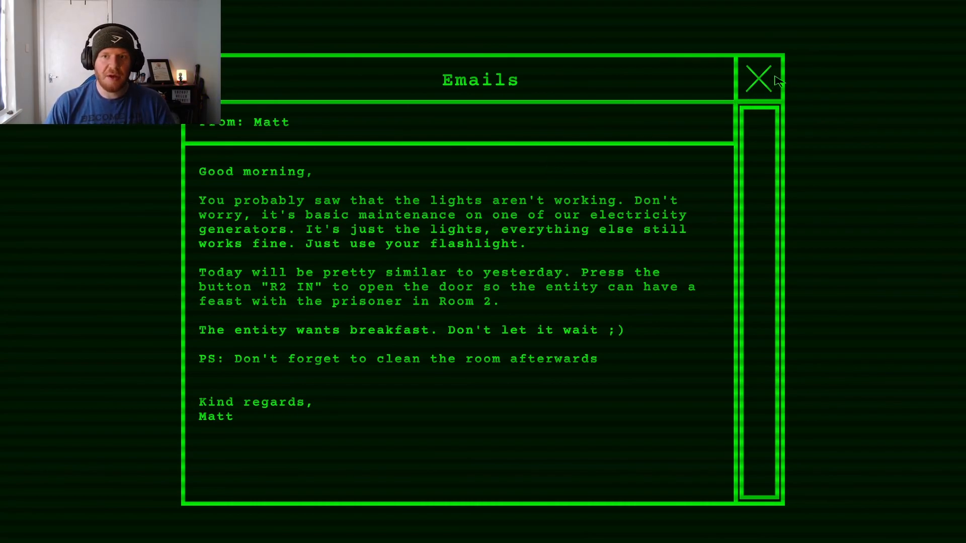
click(759, 79)
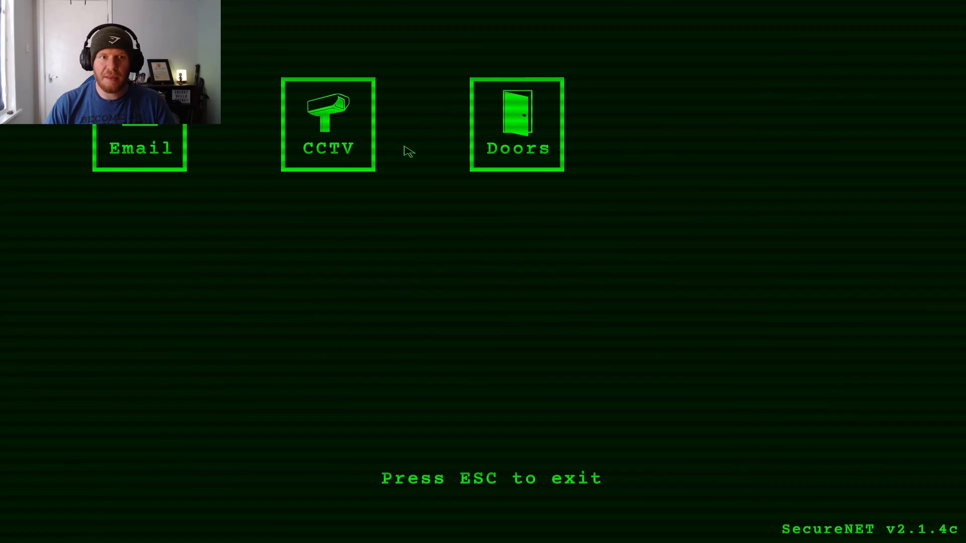
click(328, 125)
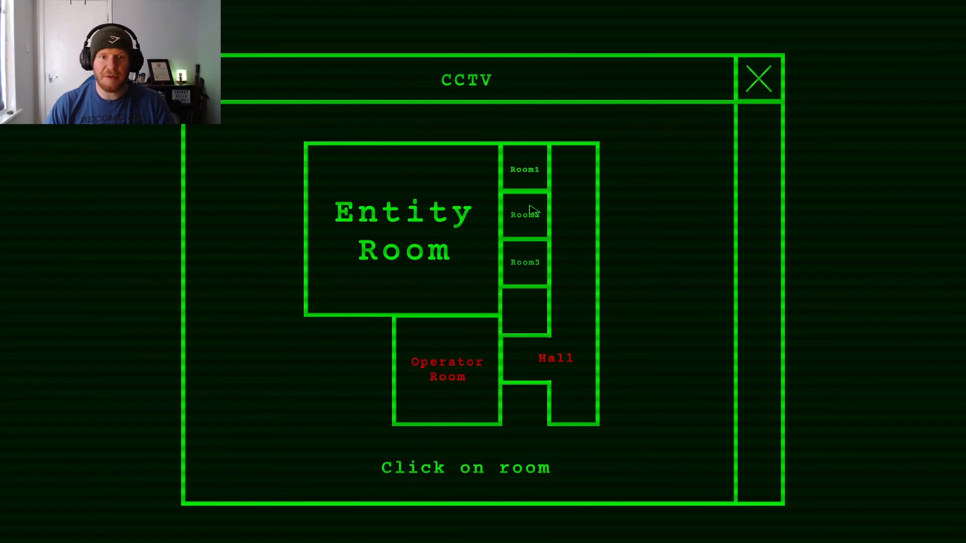
click(525, 214)
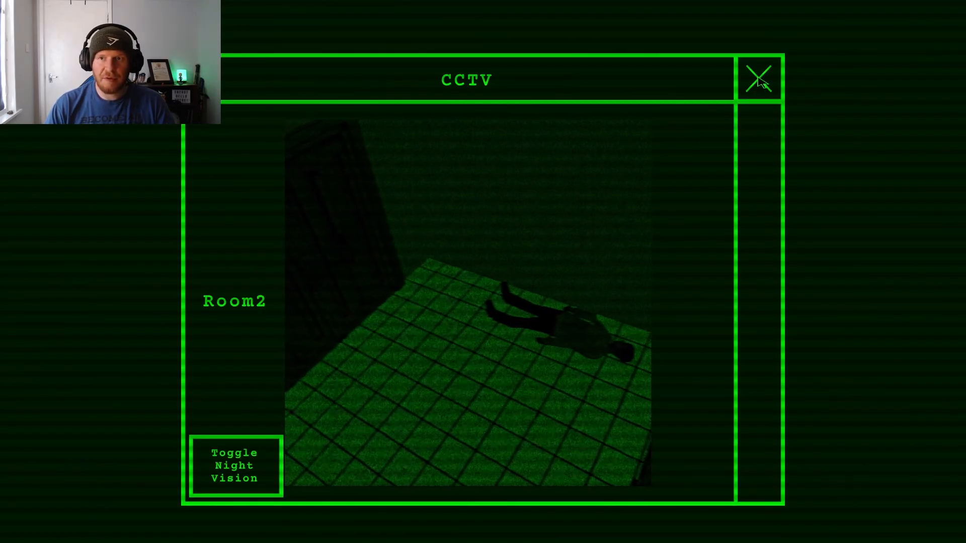
click(760, 79)
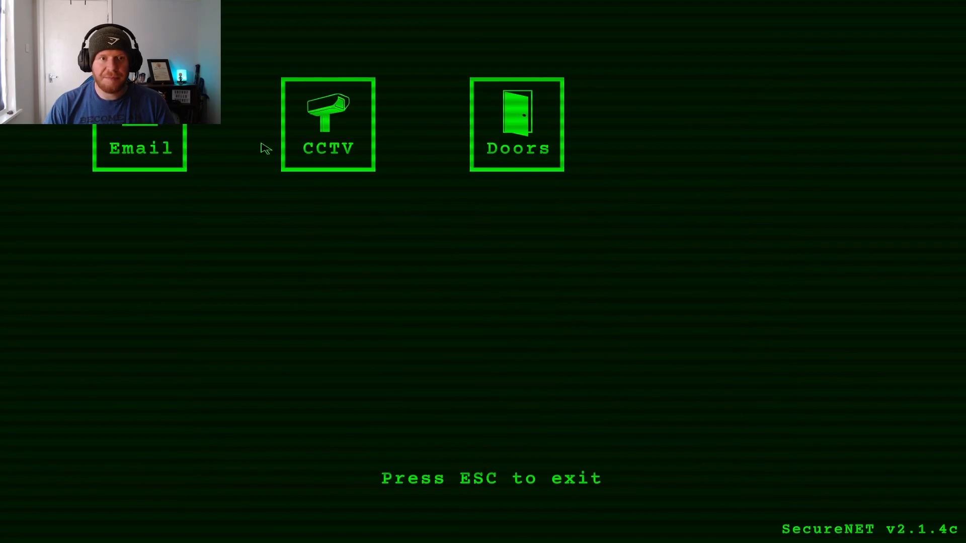
click(517, 124)
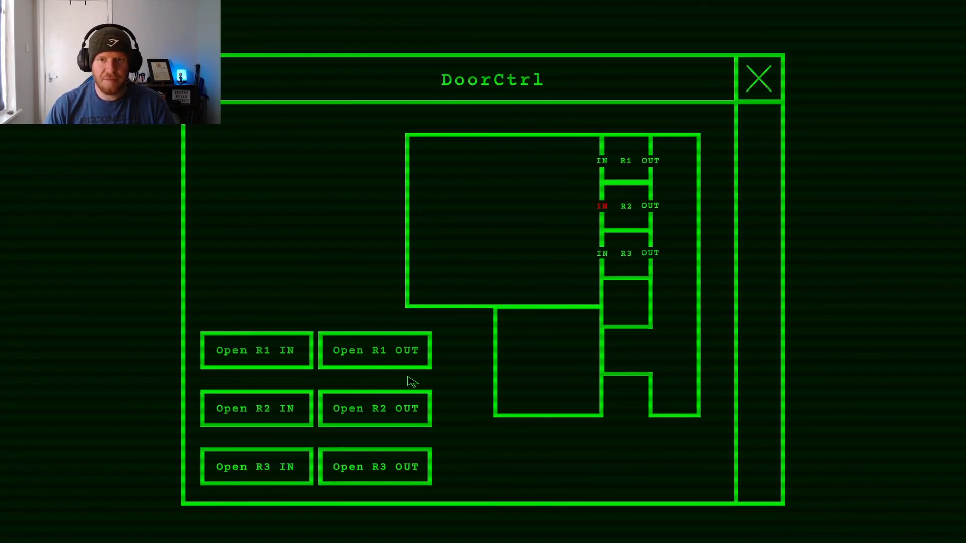
mouse_move(573, 245)
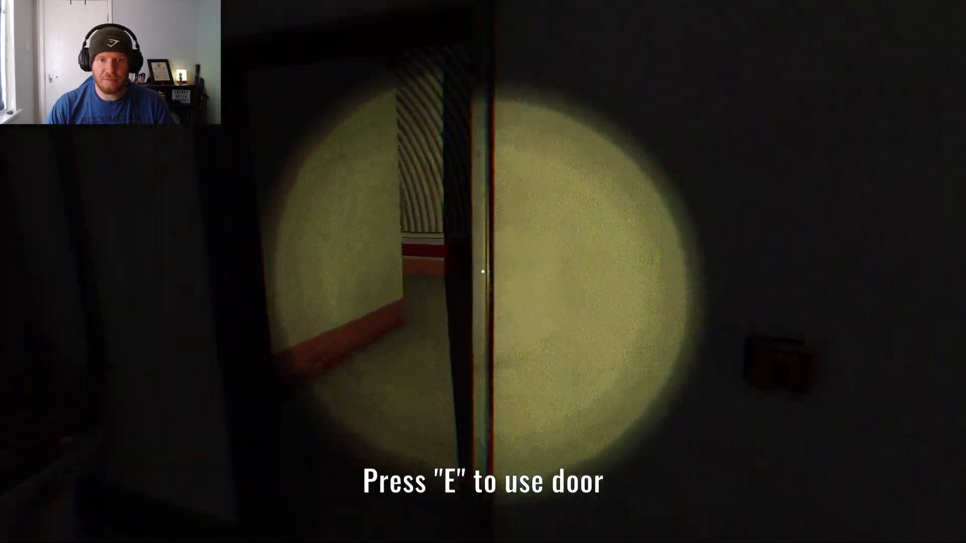
Enter Room 2 and clean the blood off its floor
key(e)
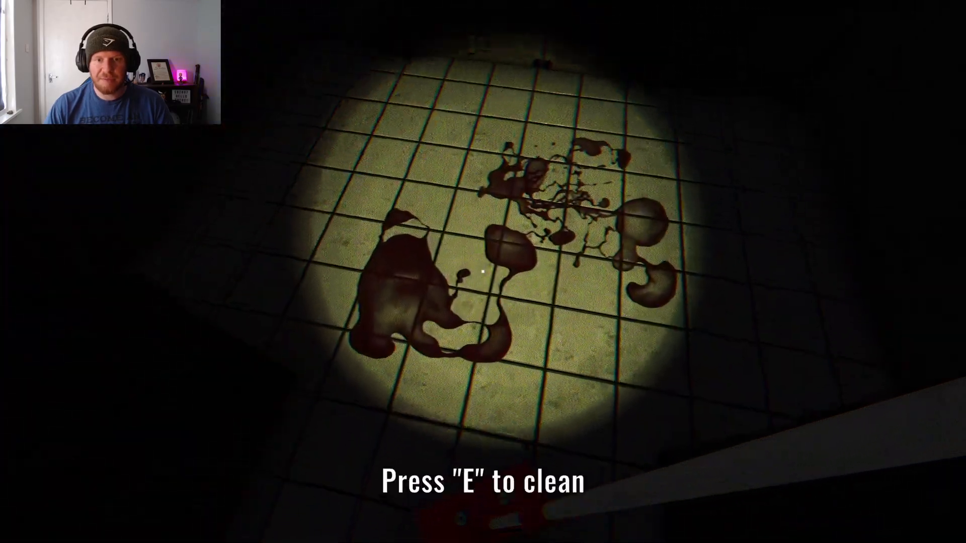
key(e)
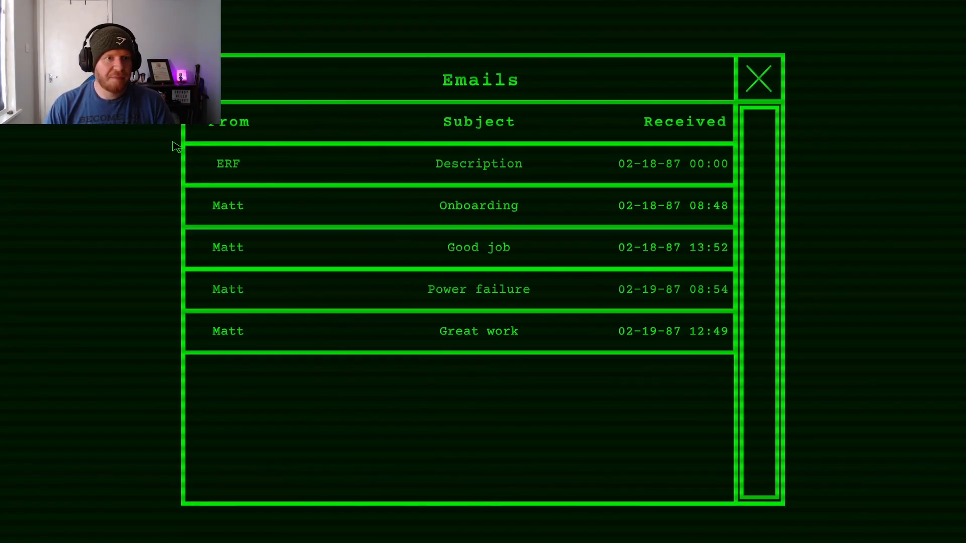
Read and close Matt's Great work email
click(479, 247)
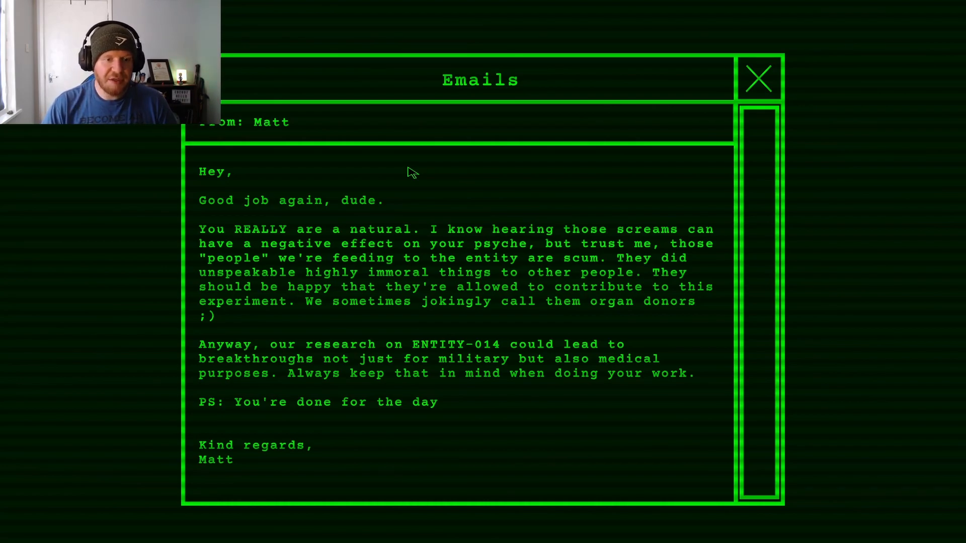
click(758, 79)
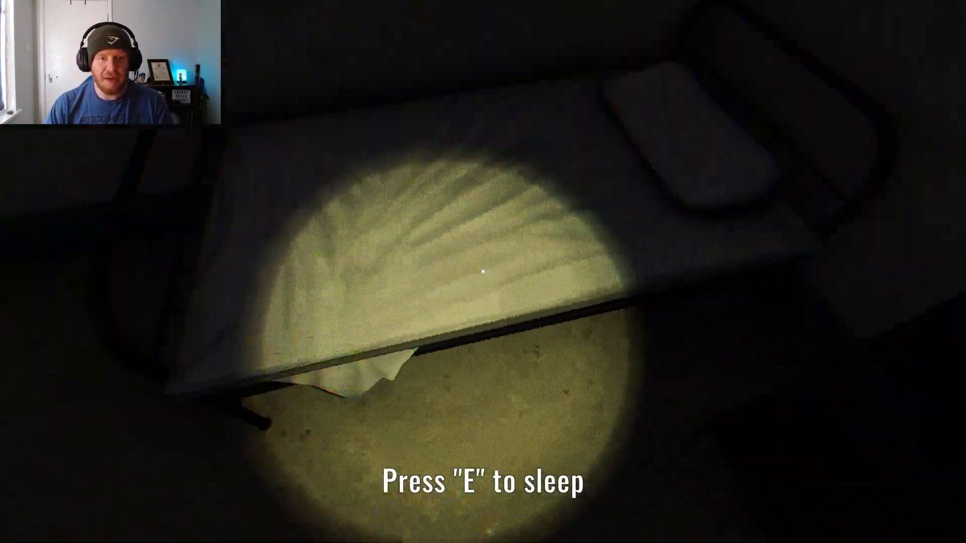
Sleep in the bed to advance to Day 3
key(e)
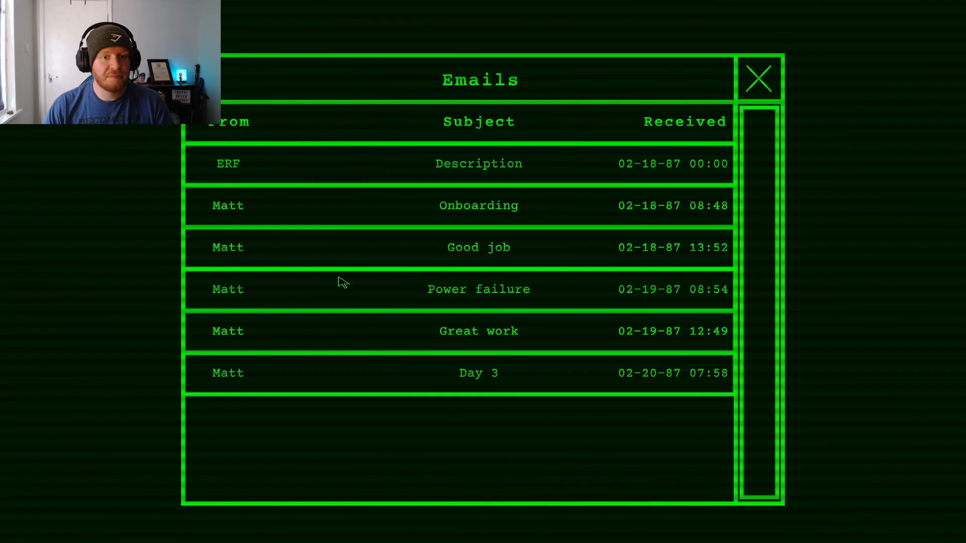
Read and close Matt's Day 3 email saying the camera works again
click(478, 372)
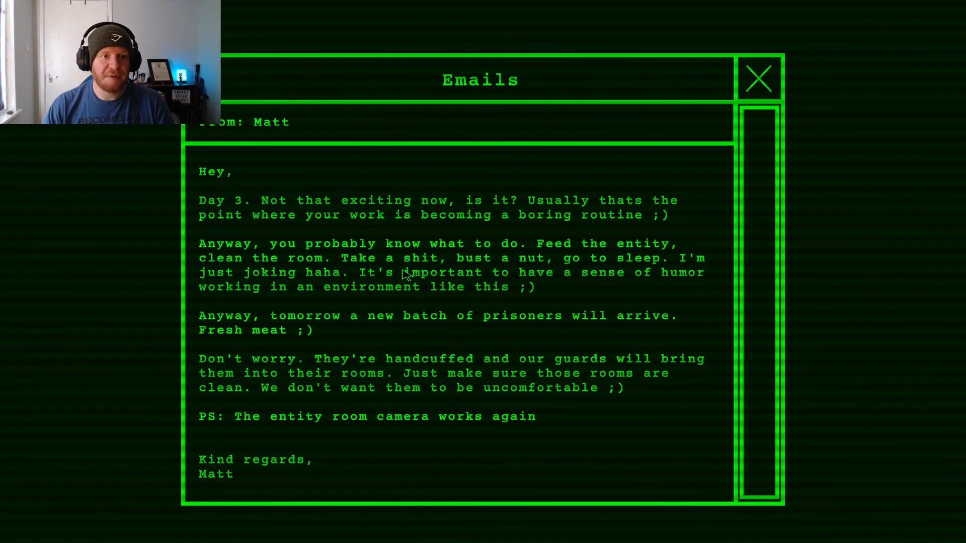
mouse_move(385, 168)
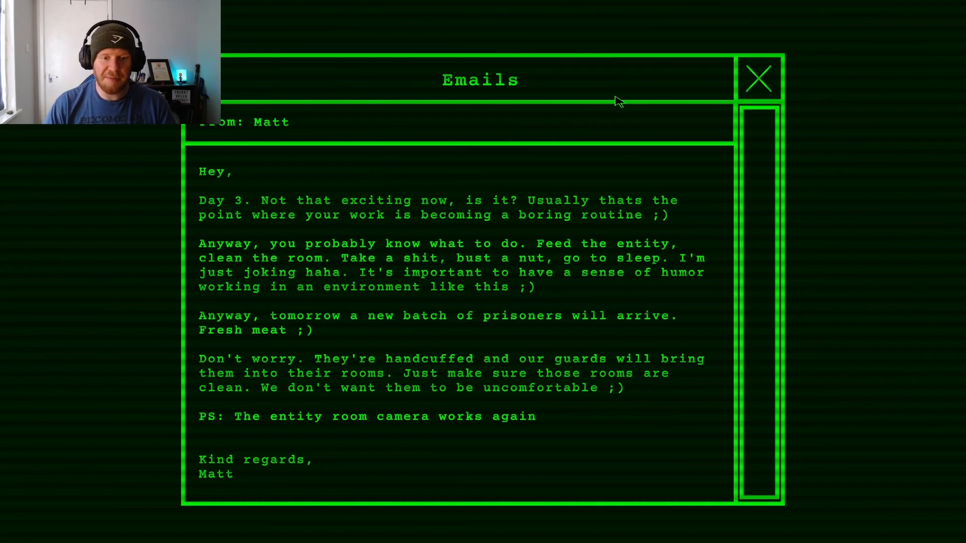
click(758, 79)
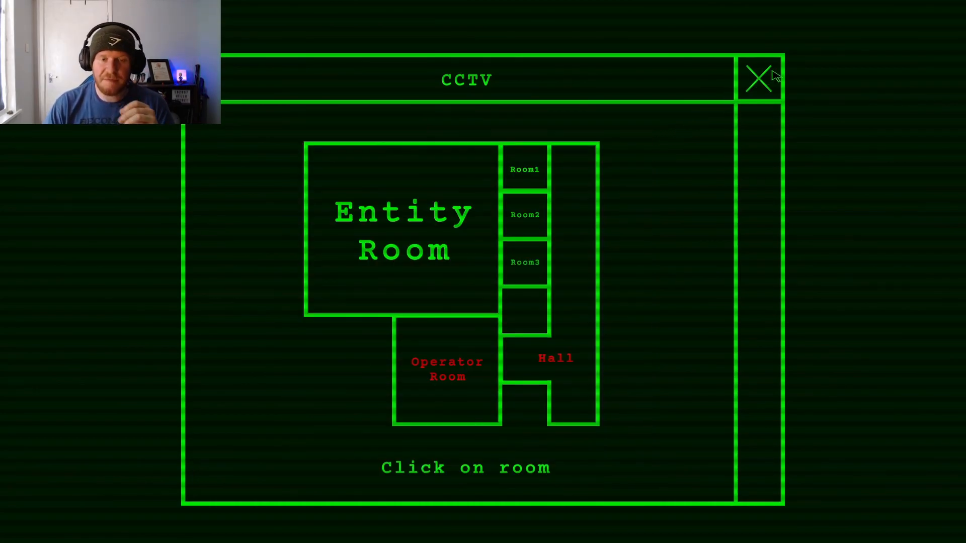
Recheck the terminal's door controls and open Room 3's outer door to release its prisoner
click(759, 79)
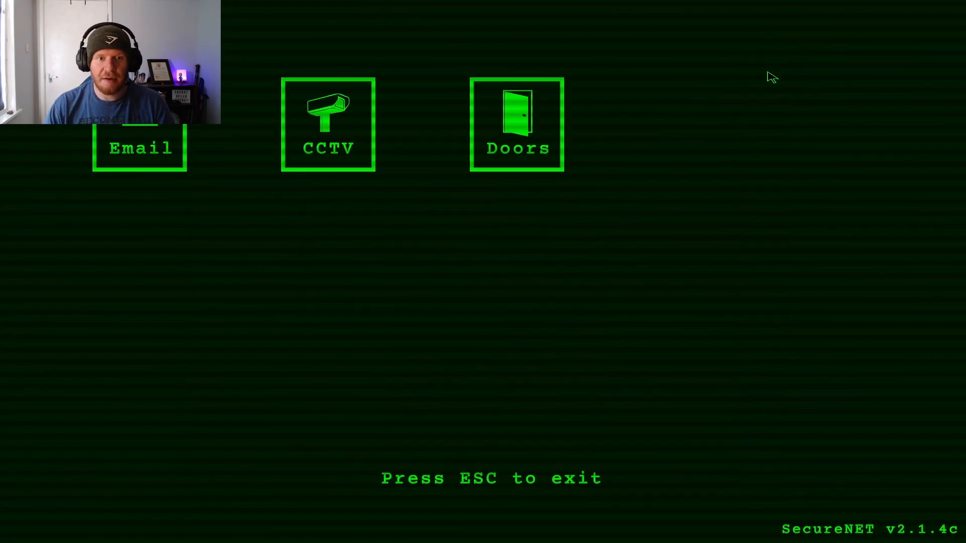
click(516, 124)
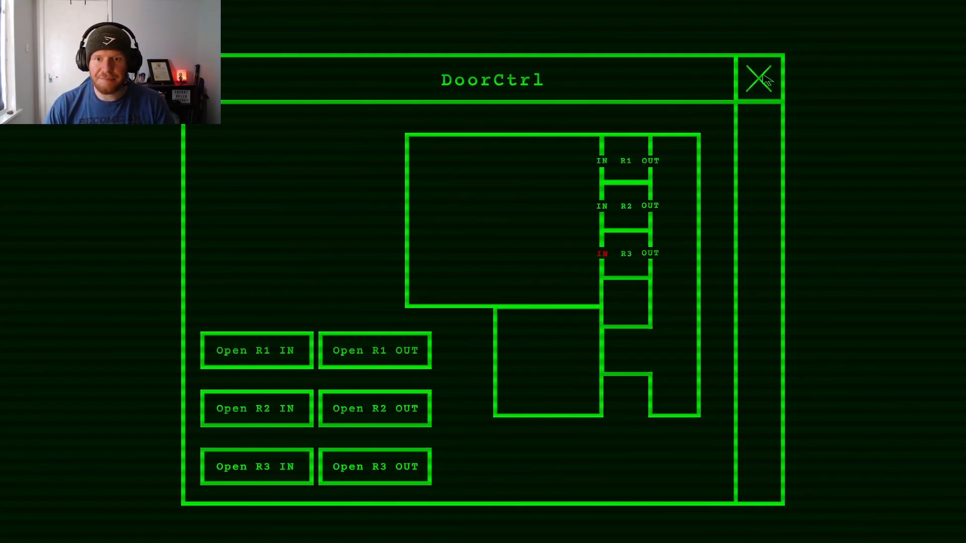
click(759, 79)
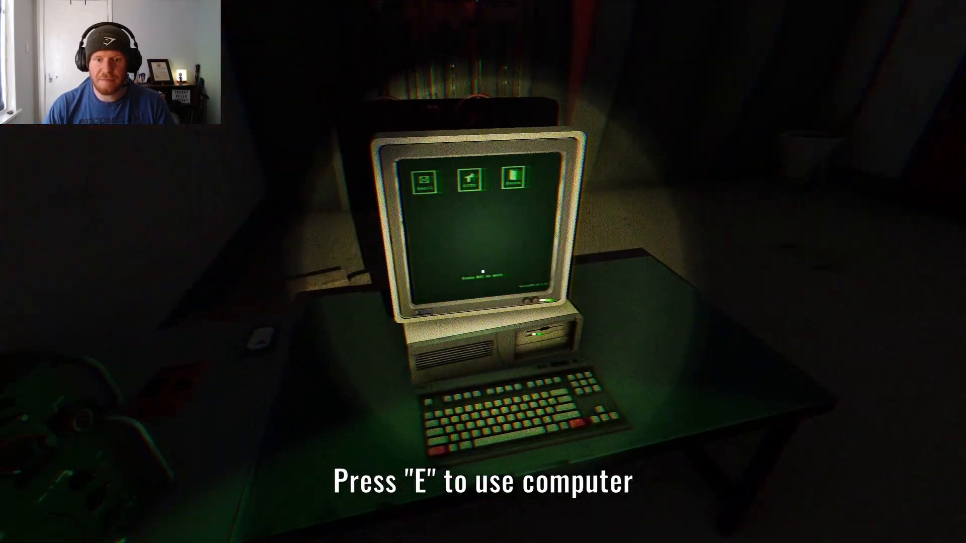
key(e)
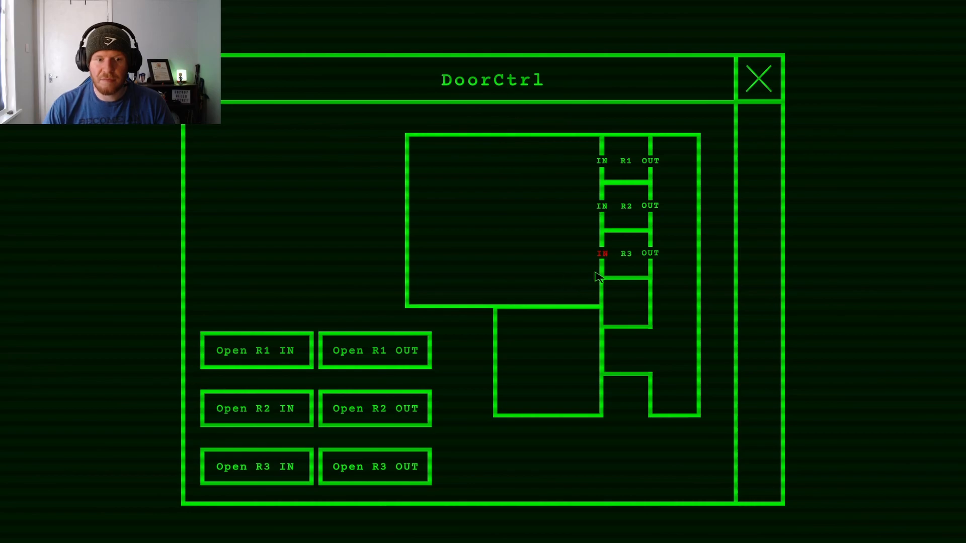
mouse_move(506, 317)
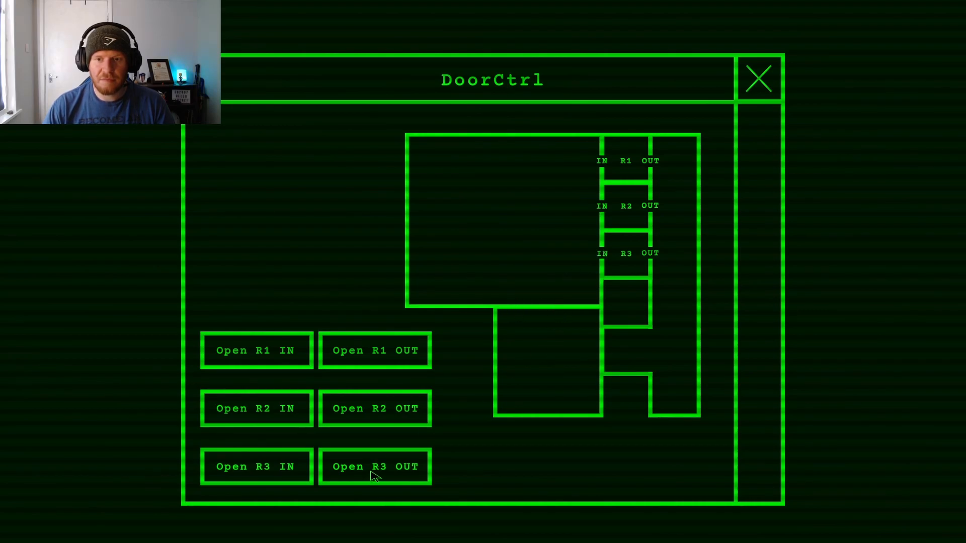
click(758, 79)
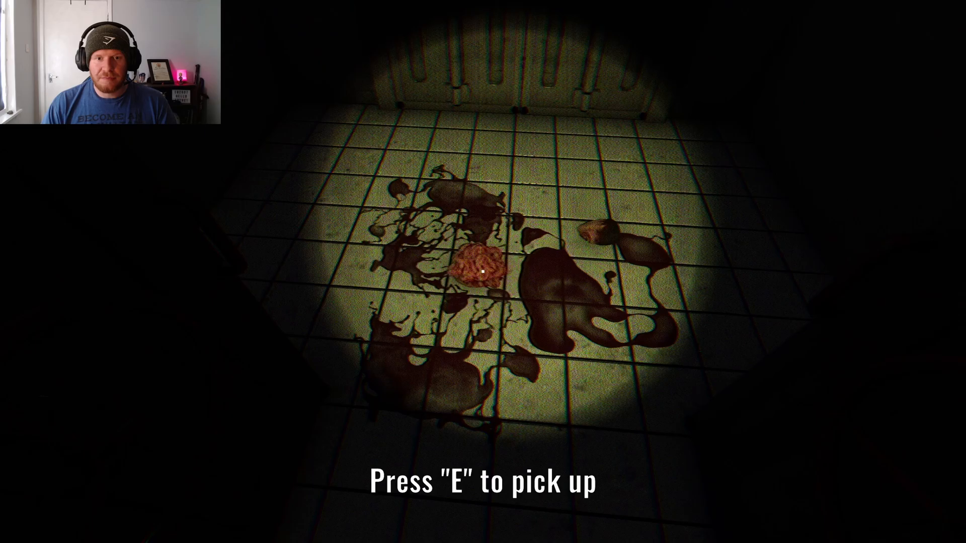
Pick up the leftover remains from Room 3's bloody cell floor
key(e)
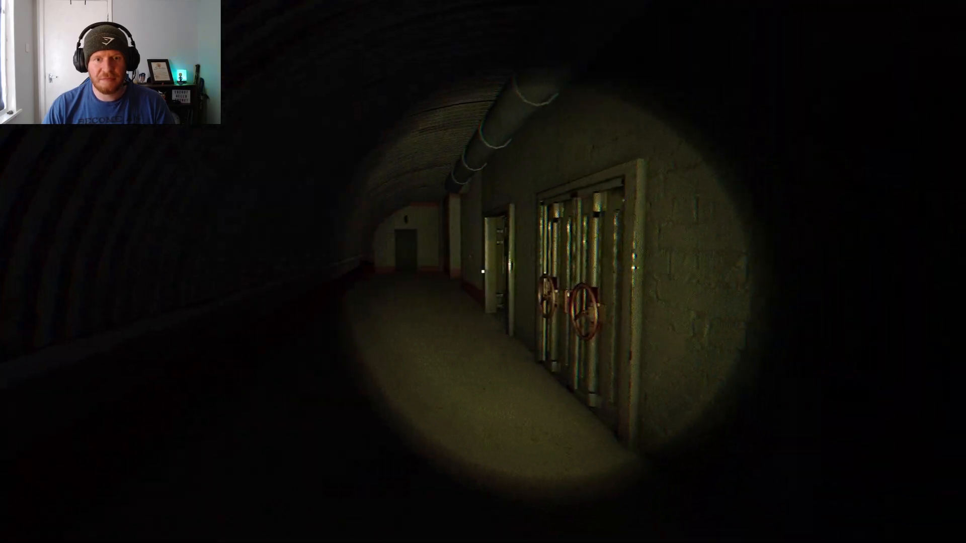
mouse_move(483, 271)
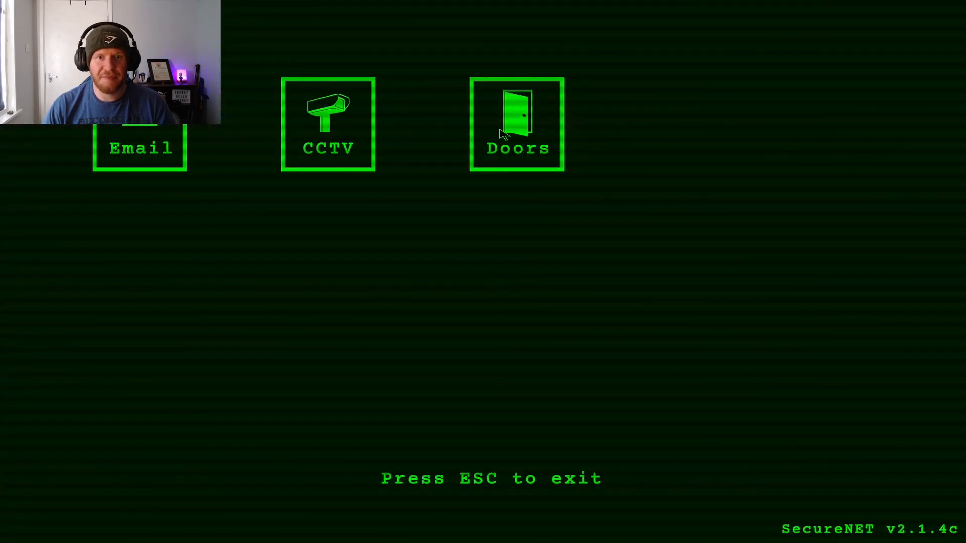
Look over the terminal's door panel and email inbox once more before sleeping
click(516, 124)
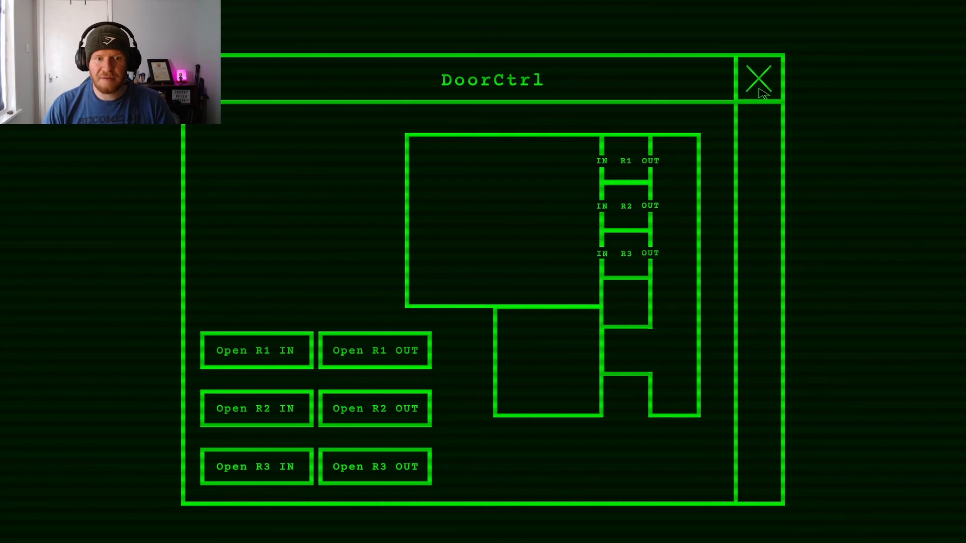
click(758, 78)
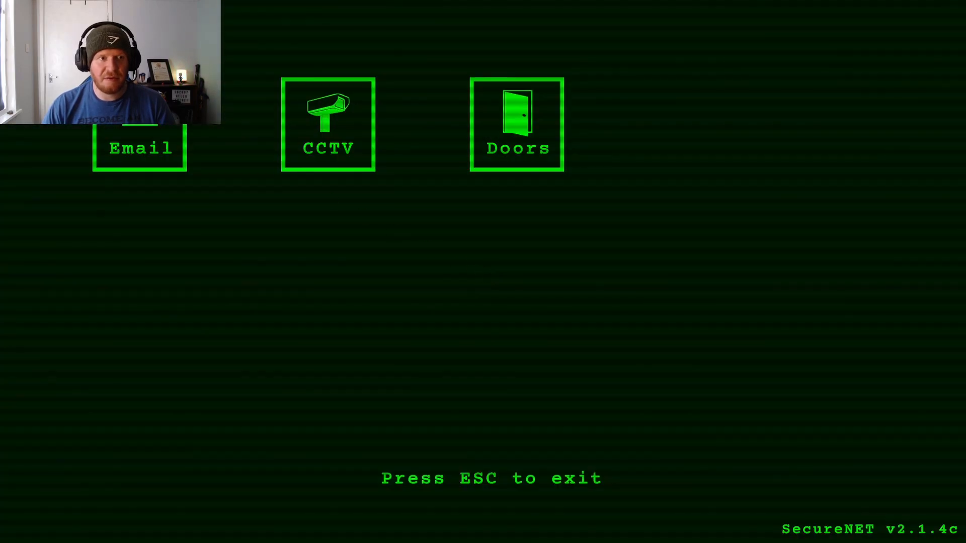
click(140, 148)
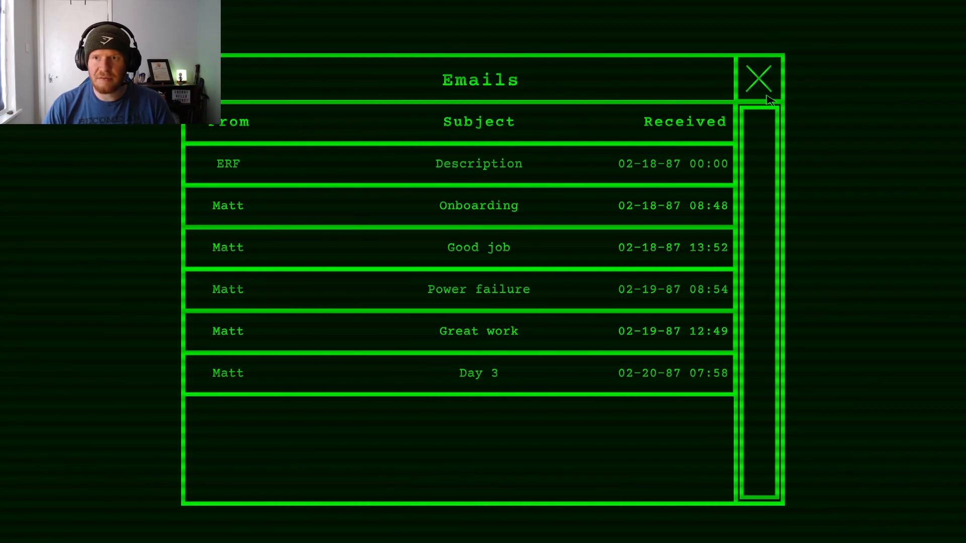
click(759, 79)
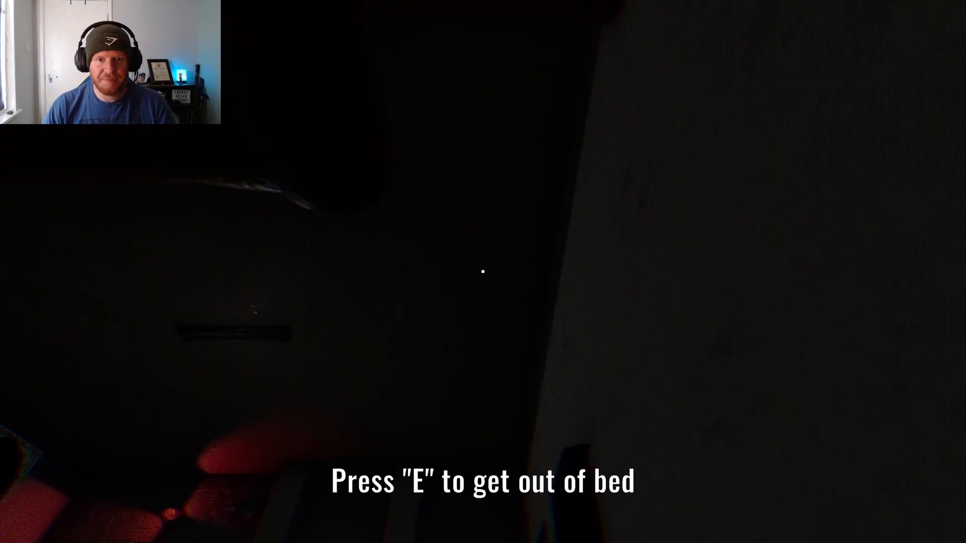
Get out of bed and read Matt's 'READ THIS' email warning the player to hide
key(e)
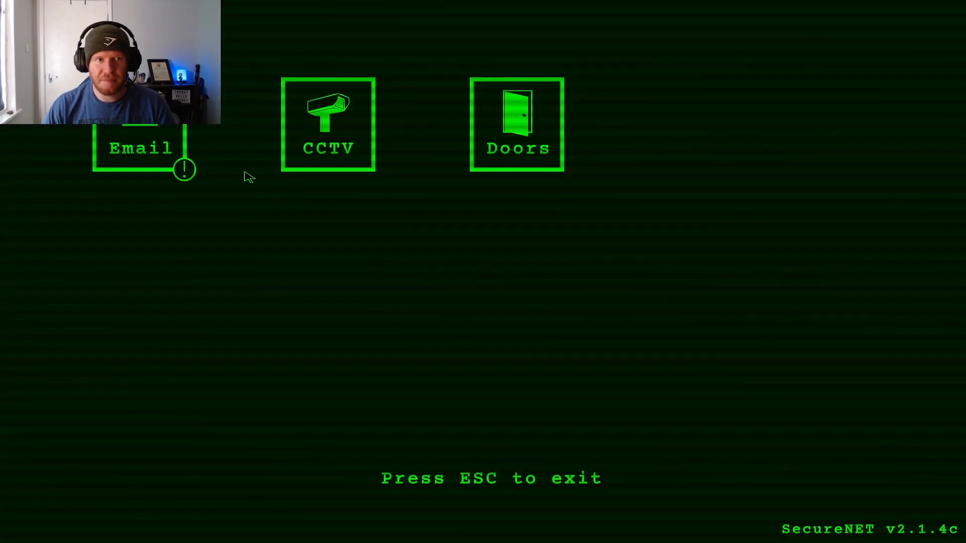
click(140, 148)
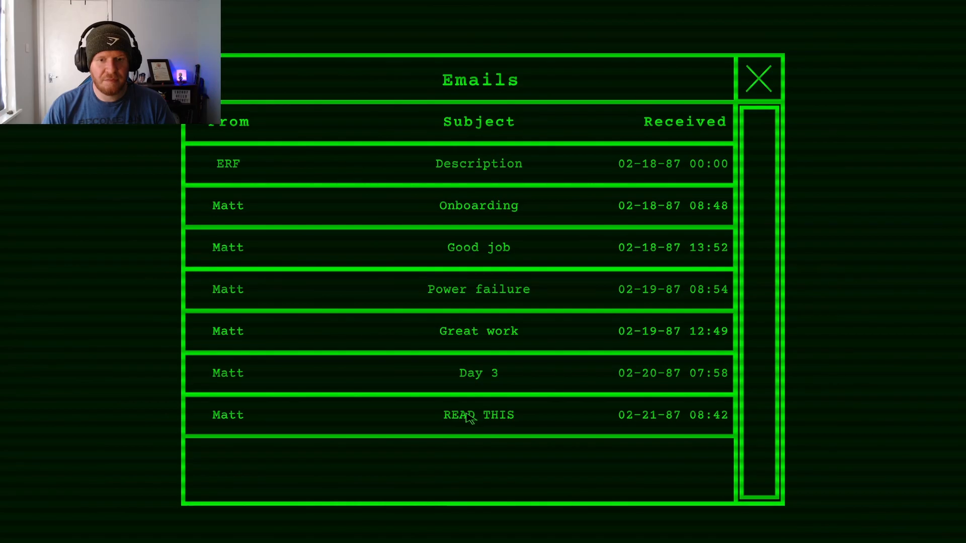
click(478, 414)
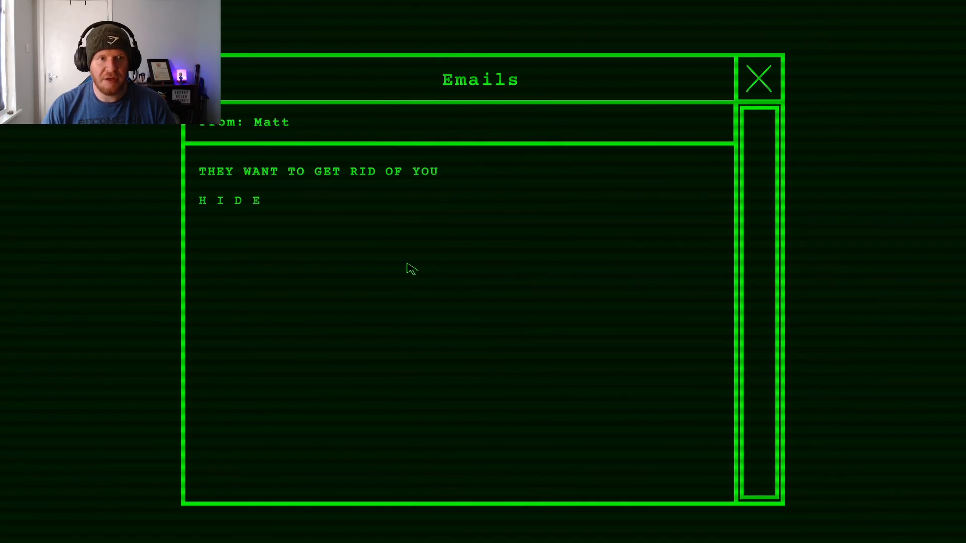
click(758, 79)
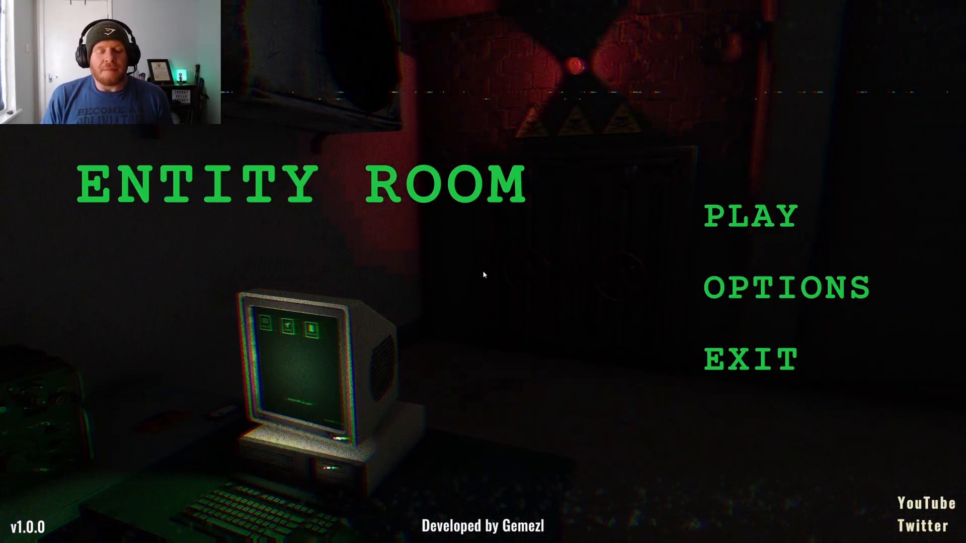